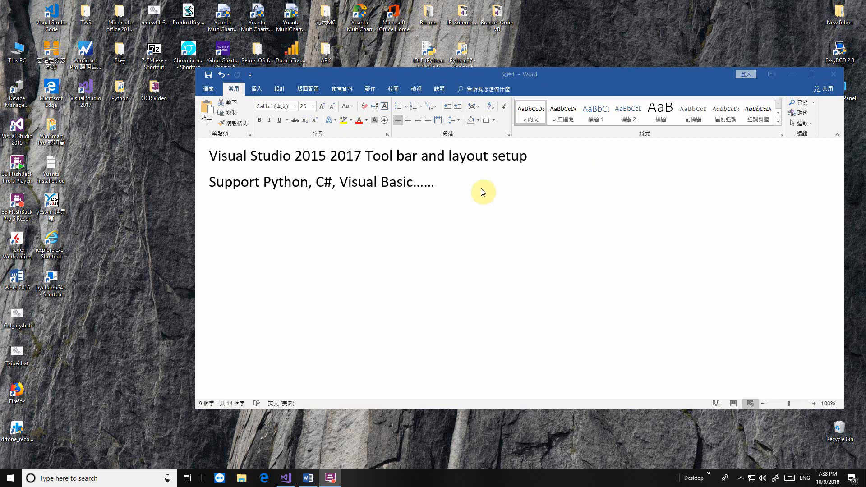
pyautogui.moveTo(334, 186)
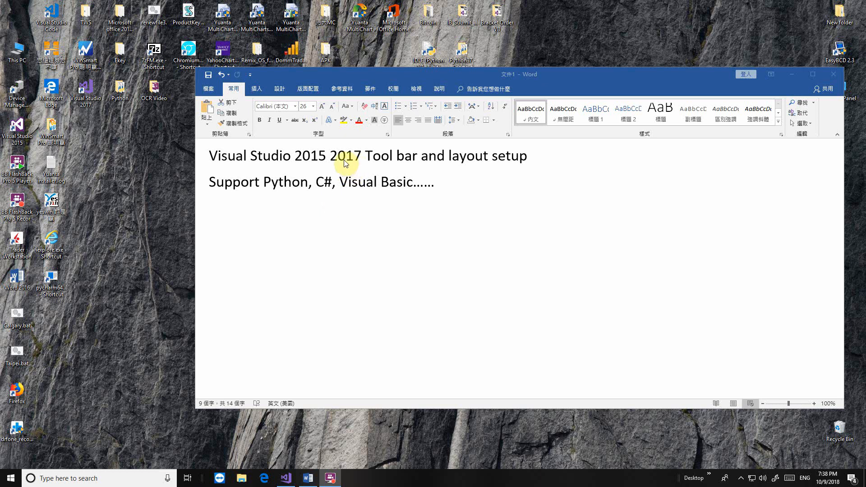
pyautogui.moveTo(326, 163)
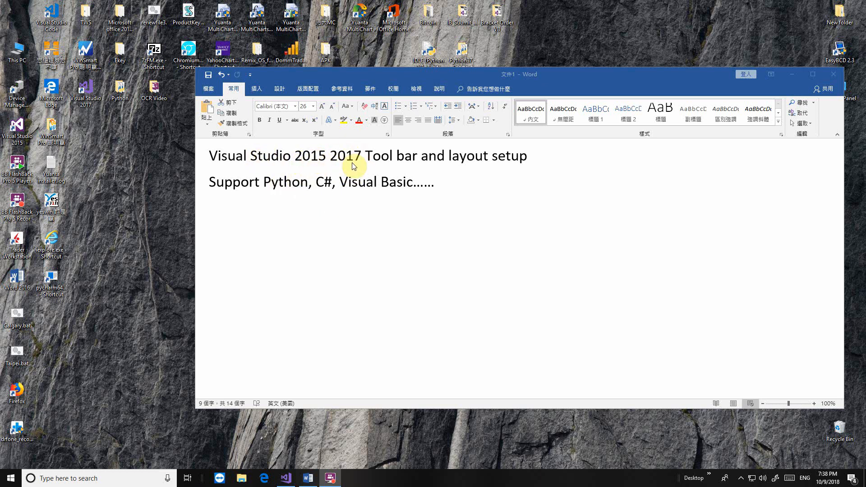
pyautogui.moveTo(322, 167)
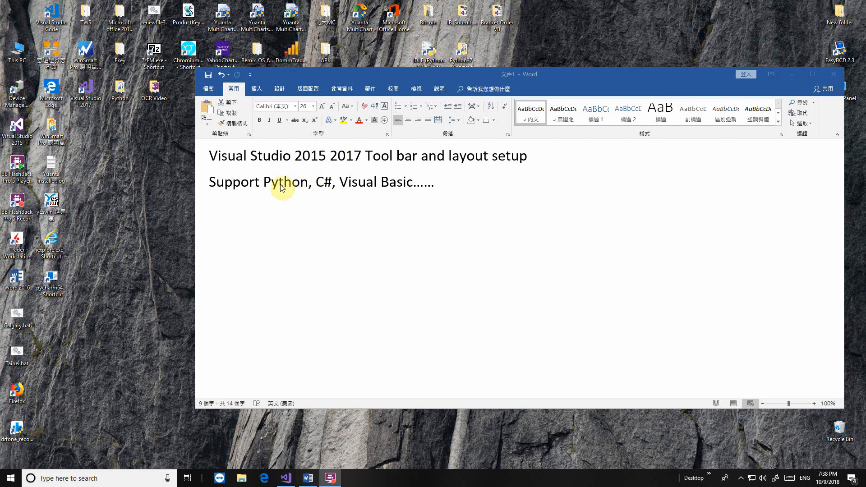
pyautogui.moveTo(286, 200)
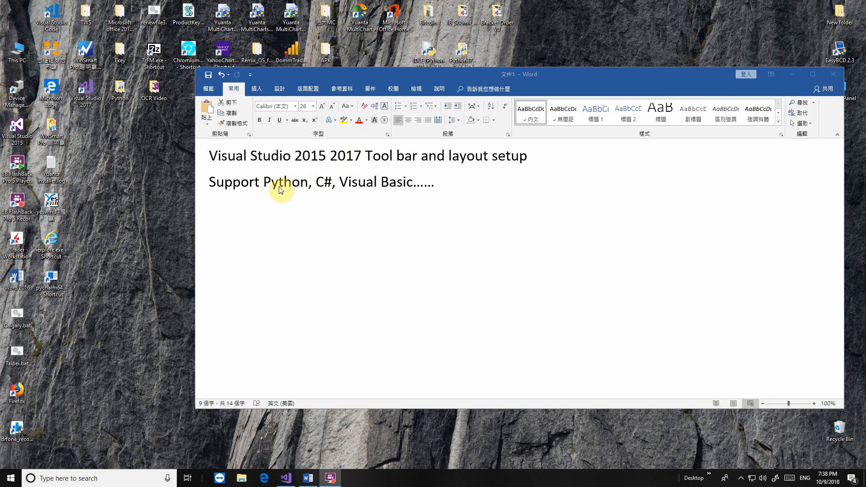
pyautogui.moveTo(302, 194)
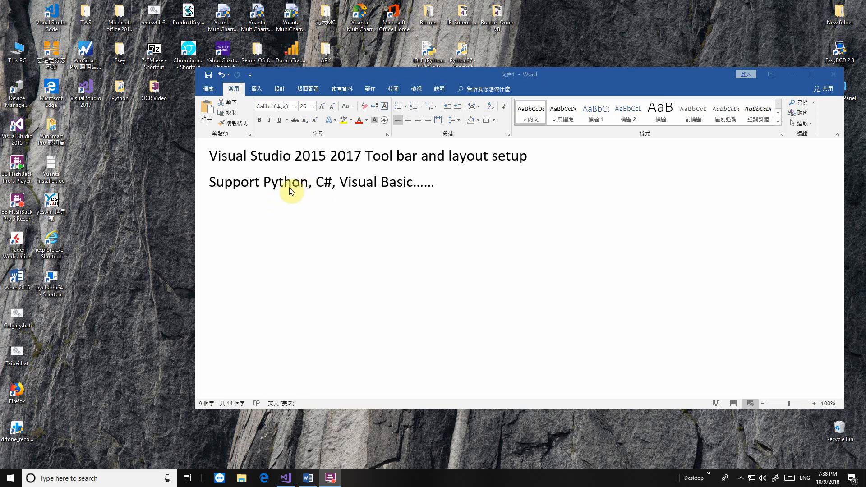
pyautogui.moveTo(402, 188)
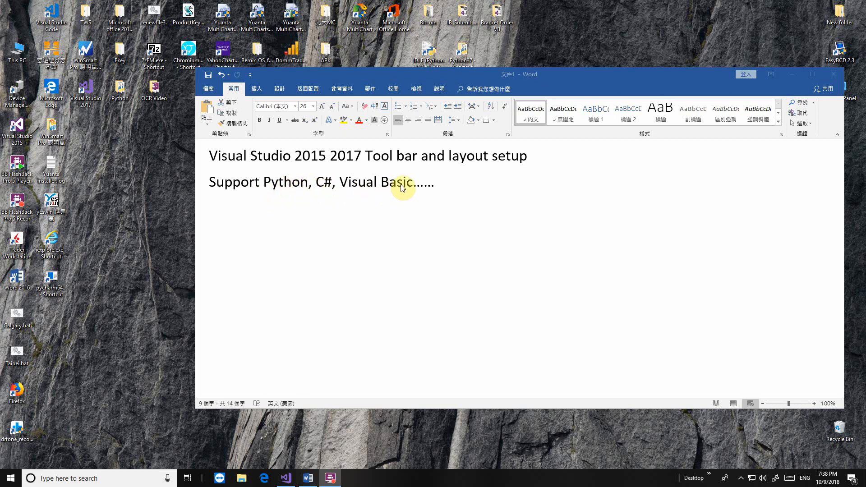
pyautogui.moveTo(530, 112)
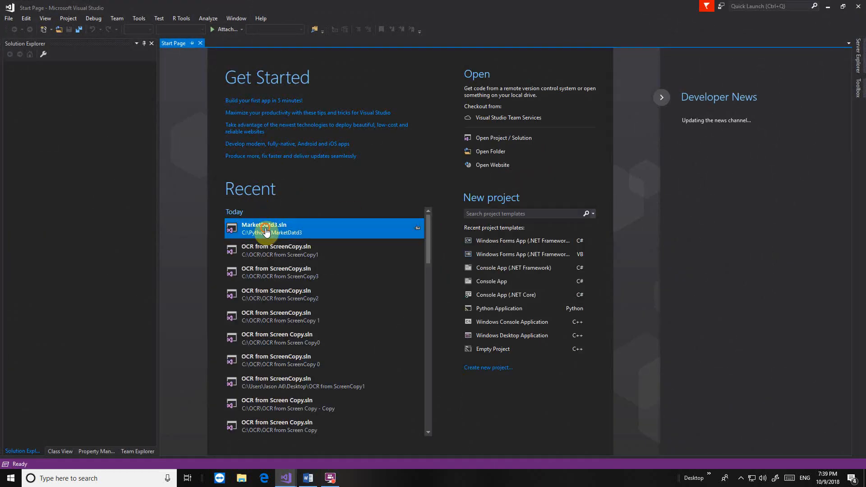
# Step: Load the MarketDatd3.sln solution from the Start Page's Recent list
pyautogui.doubleClick(263, 229)
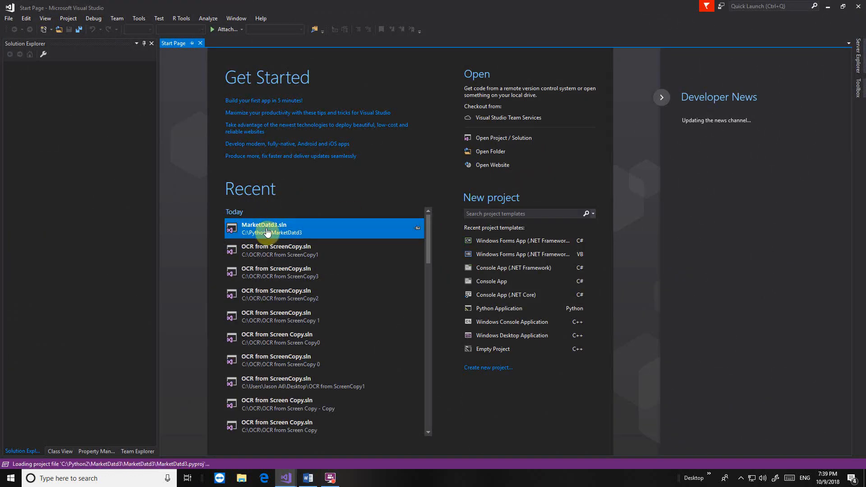
pyautogui.doubleClick(263, 228)
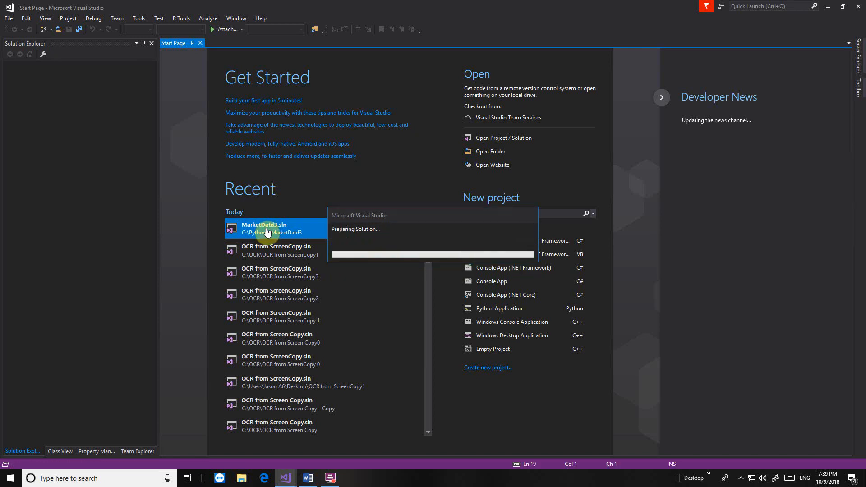
pyautogui.doubleClick(263, 228)
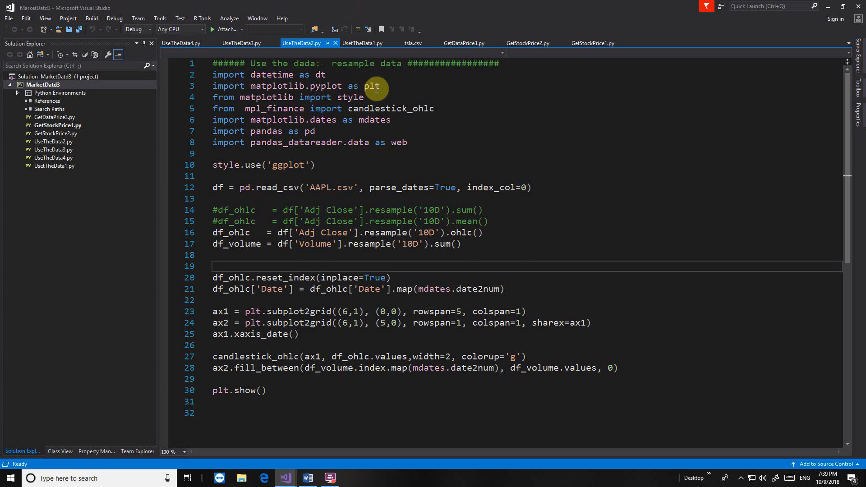
pyautogui.moveTo(358, 33)
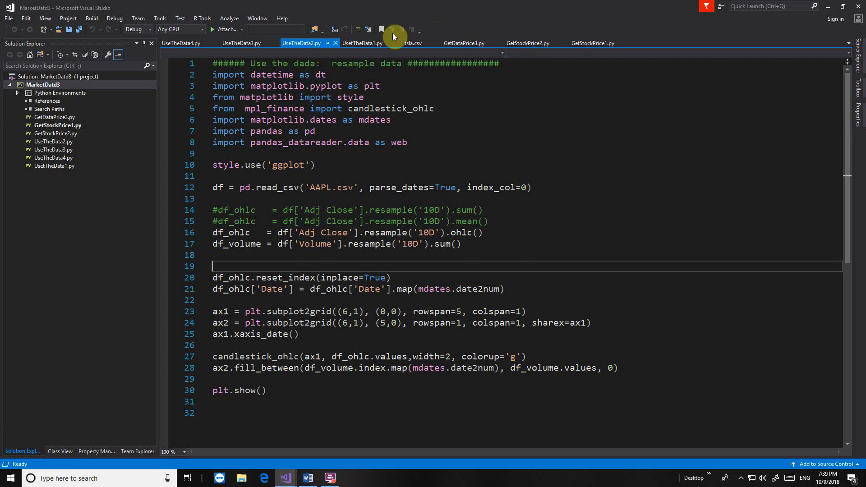
pyautogui.moveTo(360, 29)
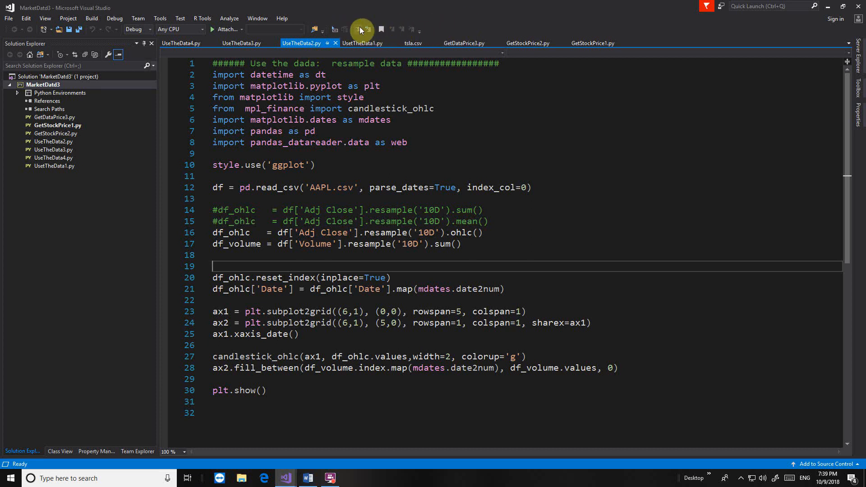
pyautogui.moveTo(460, 25)
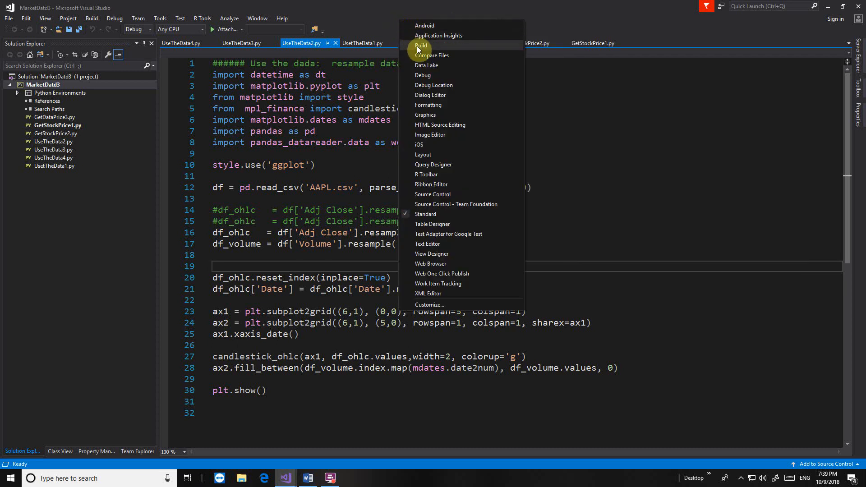
pyautogui.moveTo(432, 55)
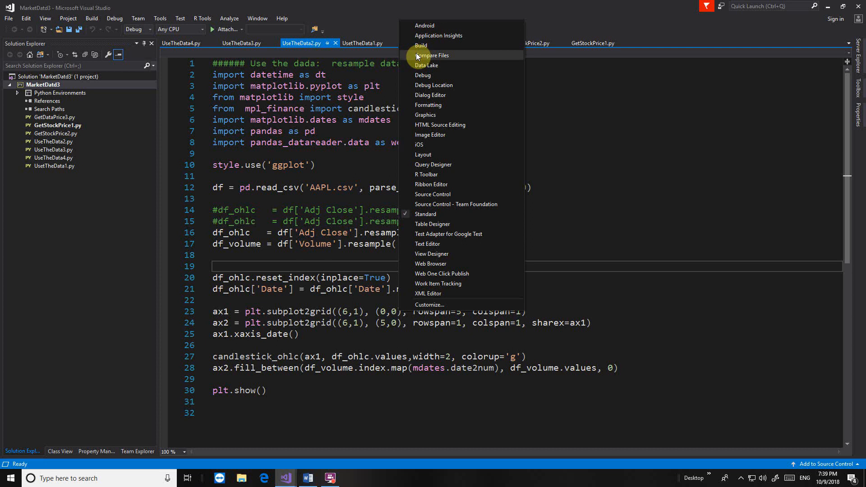
pyautogui.moveTo(562, 20)
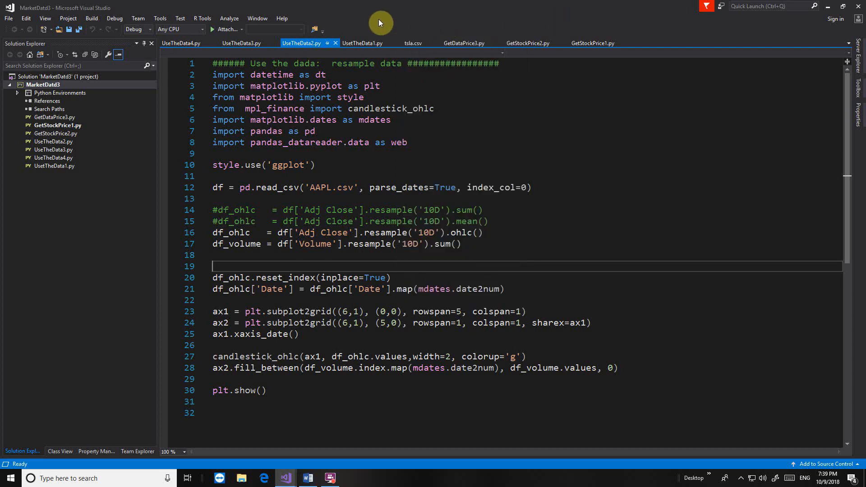
pyautogui.moveTo(389, 23)
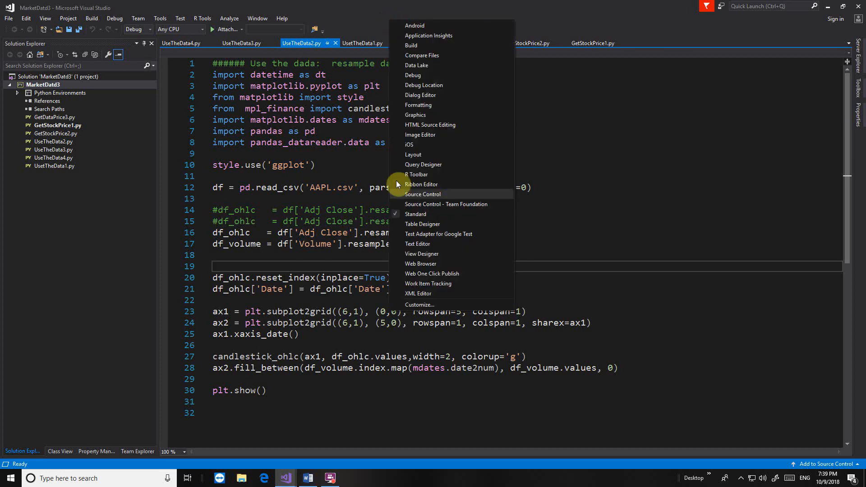
pyautogui.moveTo(564, 21)
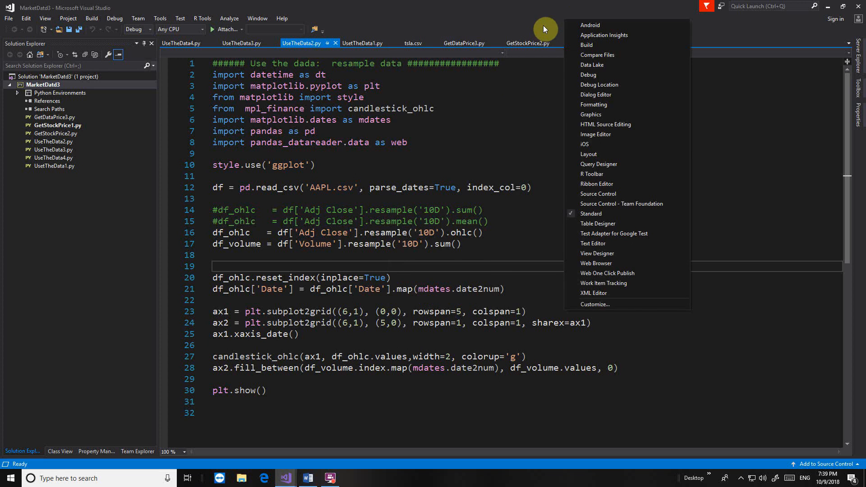
pyautogui.moveTo(534, 26)
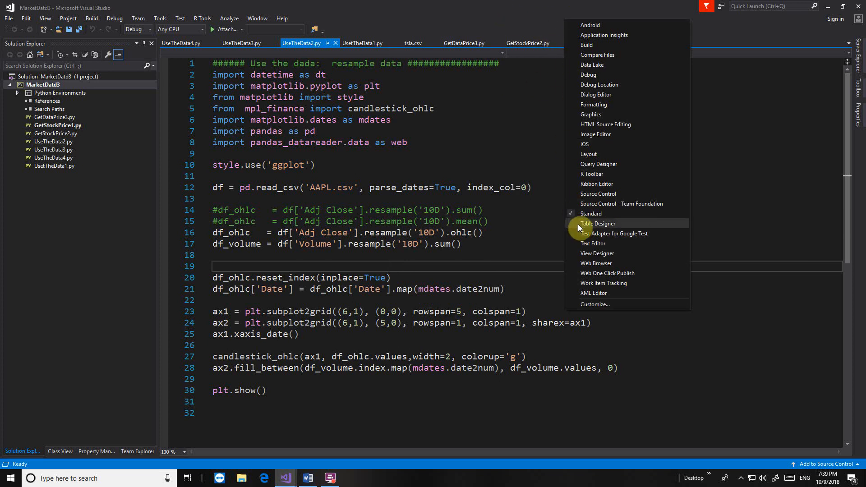
pyautogui.moveTo(578, 246)
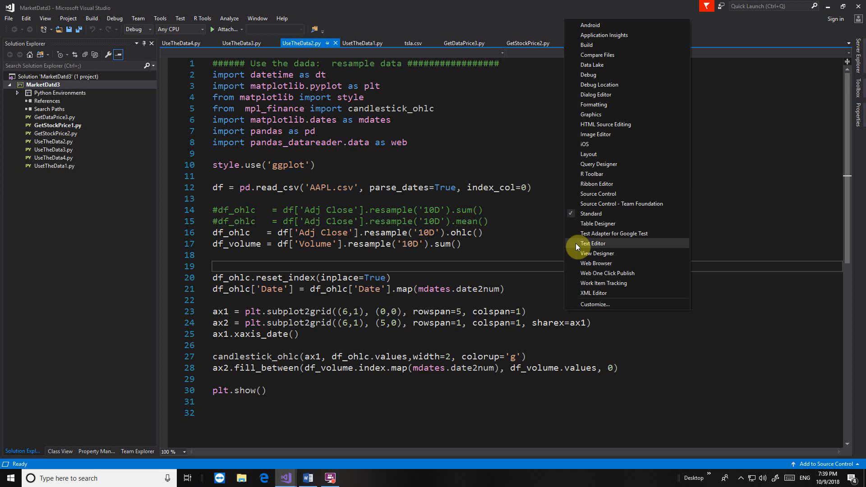
# Step: Choose Text Editor in the toolbar list to show the text editing toolbar
pyautogui.click(591, 242)
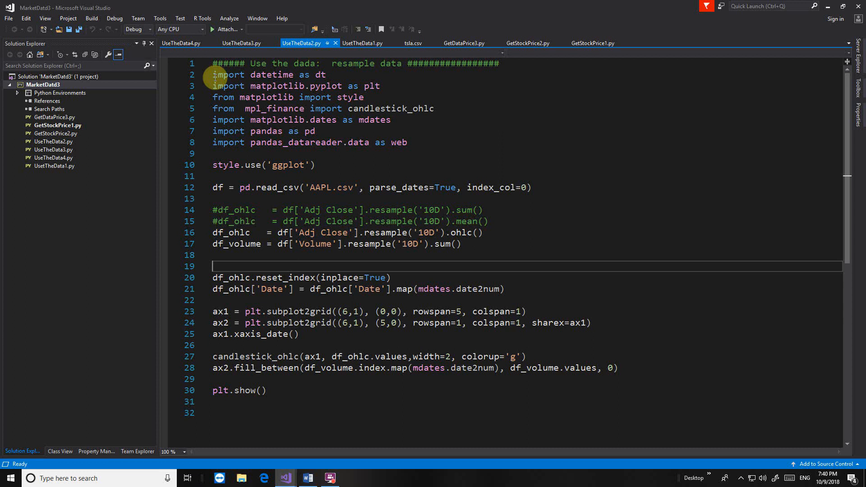
# Step: Select the import lines 2–8 and uncomment them so they run again
pyautogui.moveTo(212, 75); pyautogui.dragTo(379, 109)
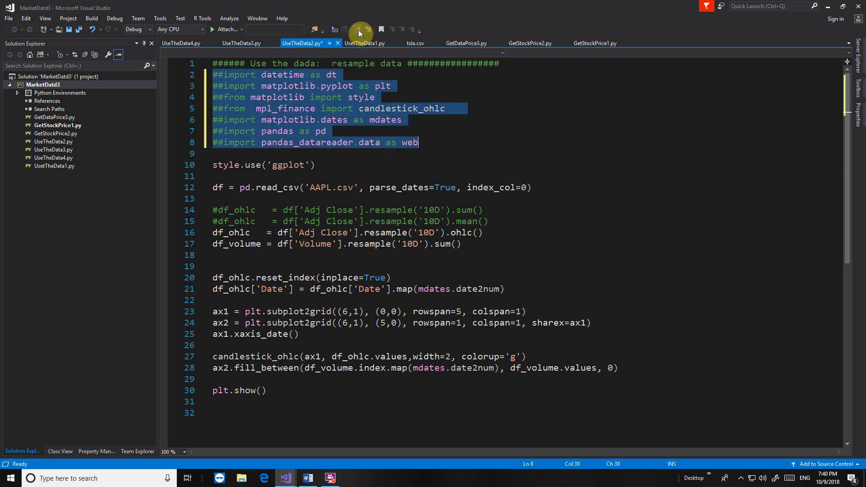
pyautogui.moveTo(367, 29)
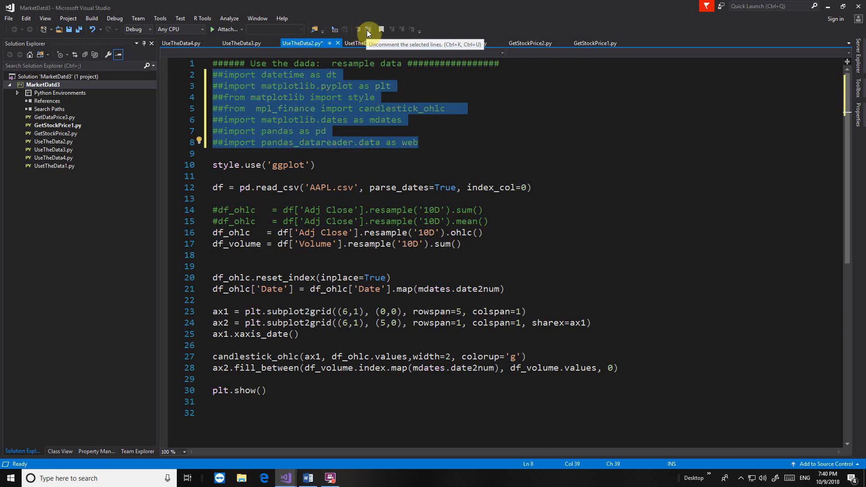
pyautogui.click(367, 29)
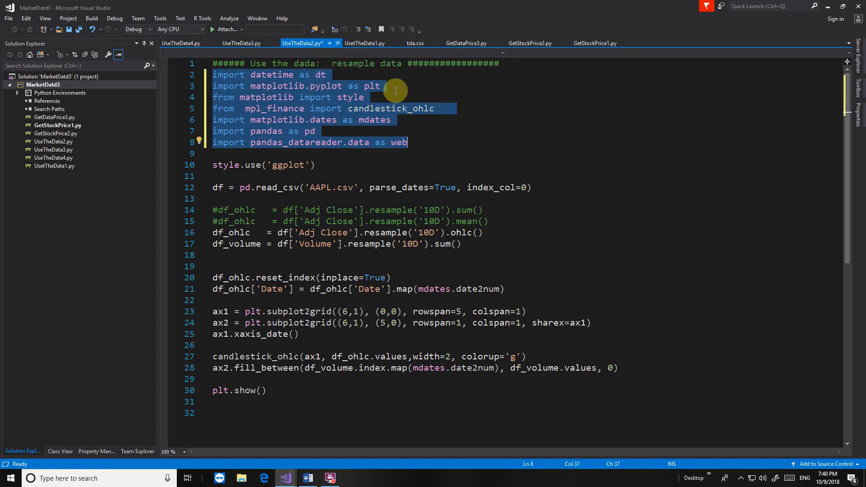
pyautogui.moveTo(364, 76)
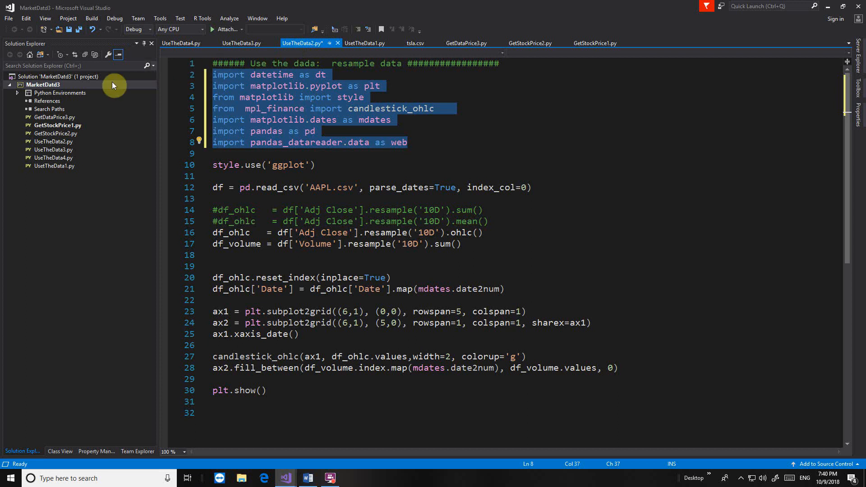
pyautogui.moveTo(81, 85)
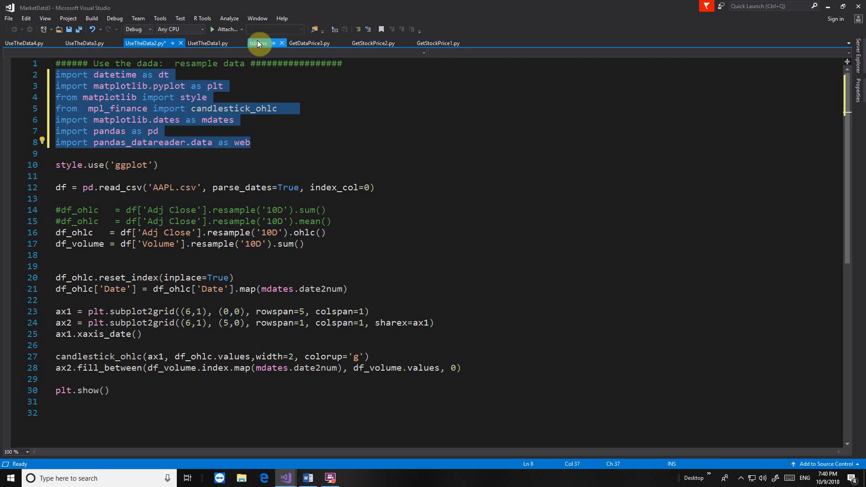
# Step: Bring up the Window menu's layout and panel management commands
pyautogui.click(258, 18)
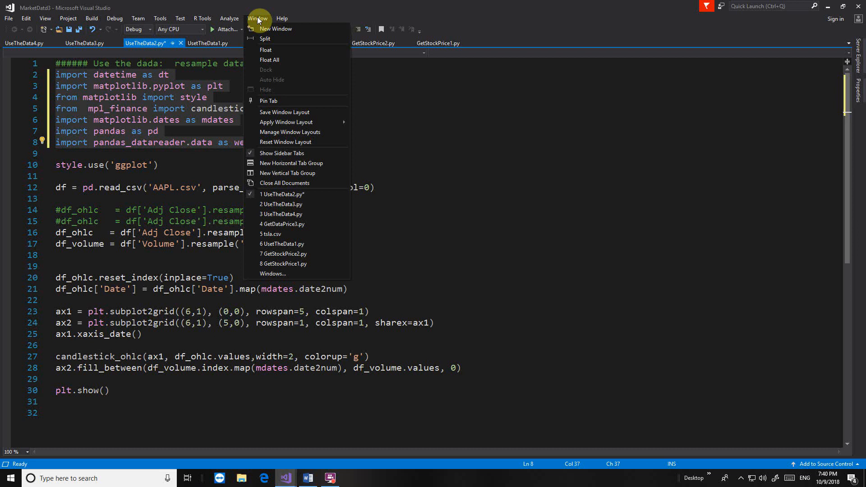
pyautogui.moveTo(270, 60)
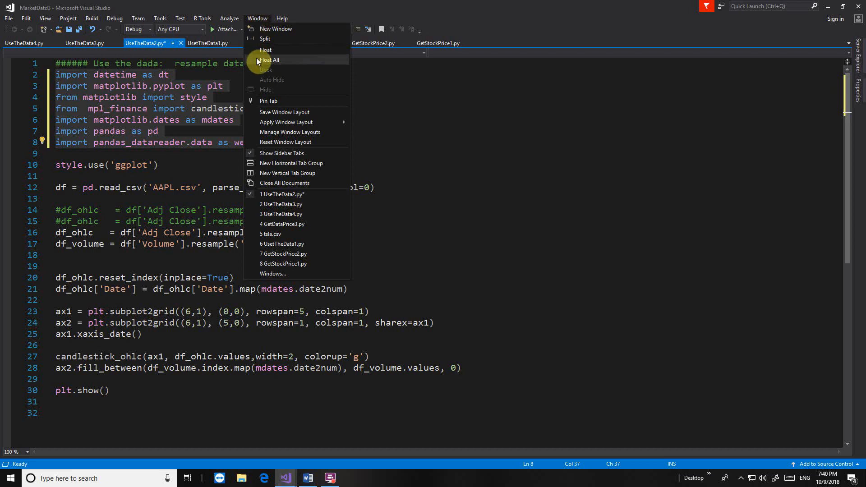
pyautogui.moveTo(268, 100)
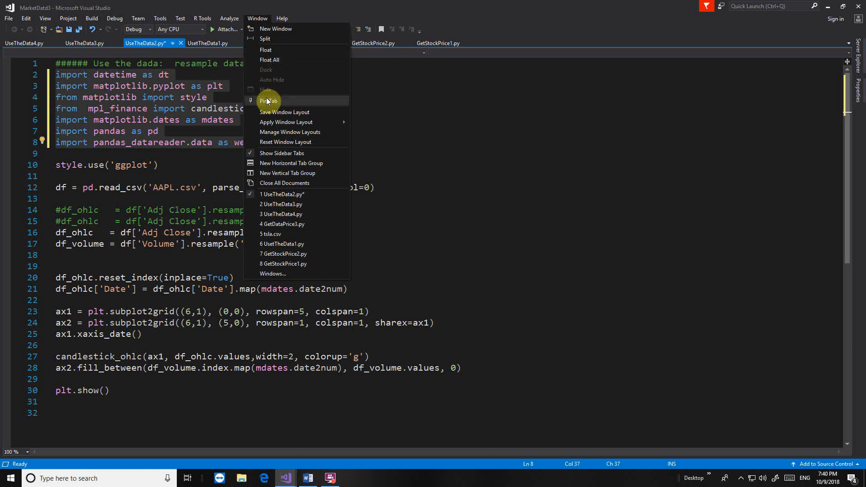
pyautogui.moveTo(289, 132)
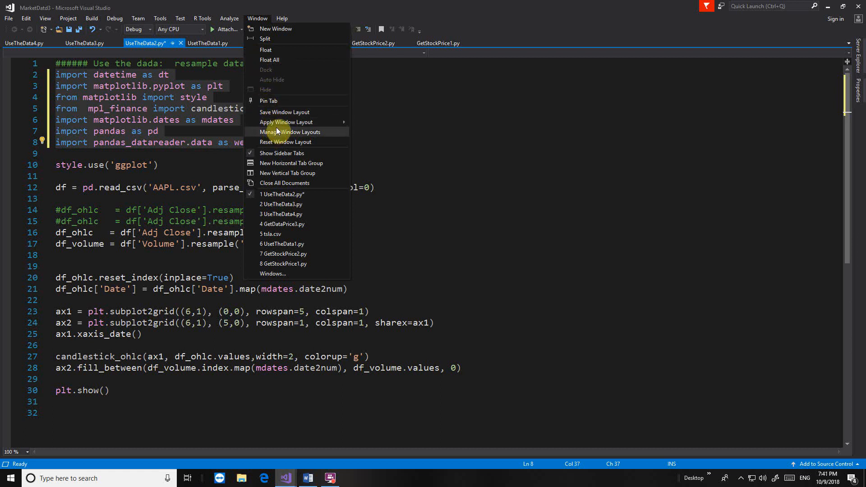
pyautogui.moveTo(286, 121)
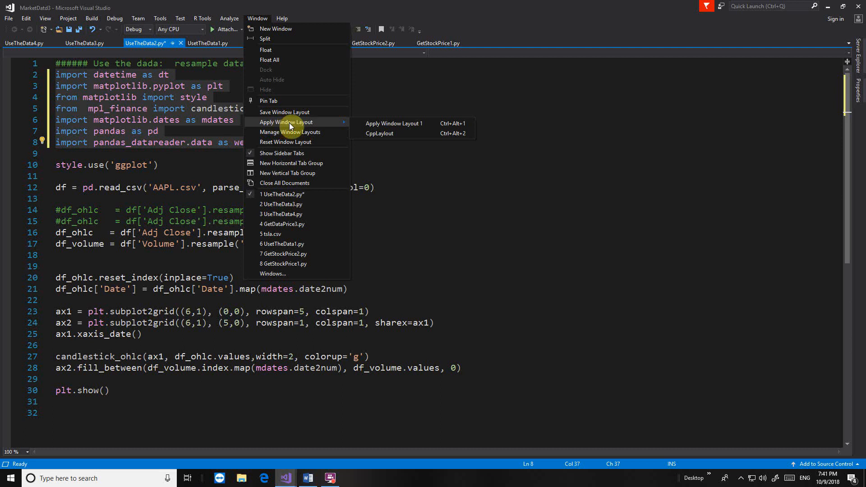
# Step: Apply the saved layout New Layout 1 and confirm replacing the current arrangement
pyautogui.click(394, 123)
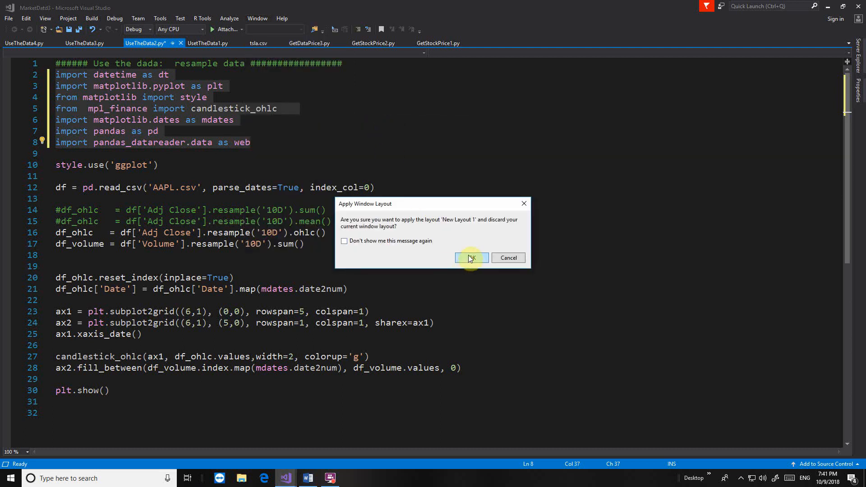
pyautogui.click(468, 257)
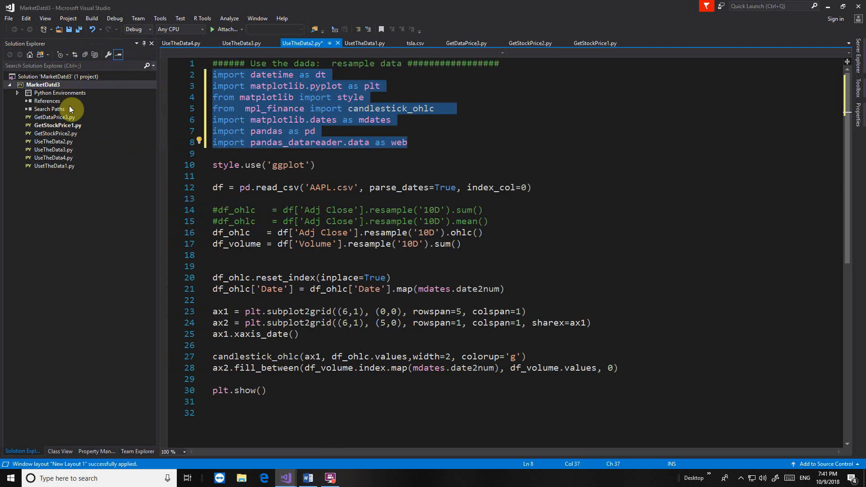
# Step: Show the Window menu with its Apply Window Layout list of saved layouts
pyautogui.click(257, 18)
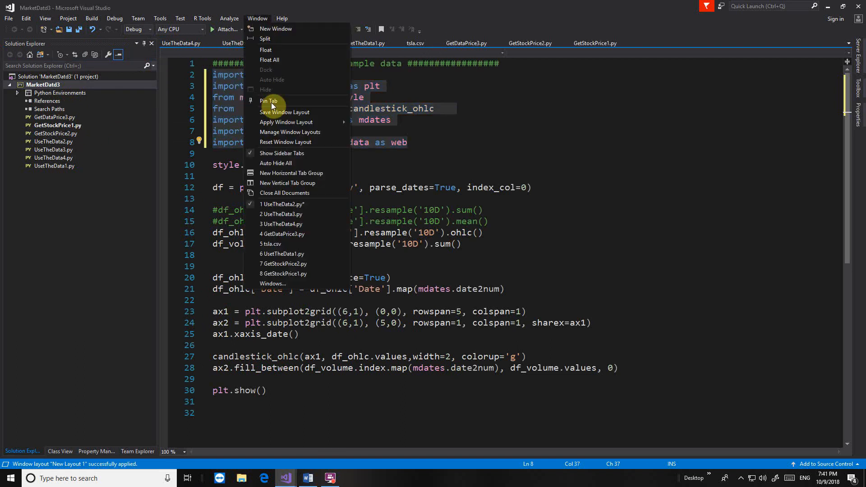
pyautogui.moveTo(289, 132)
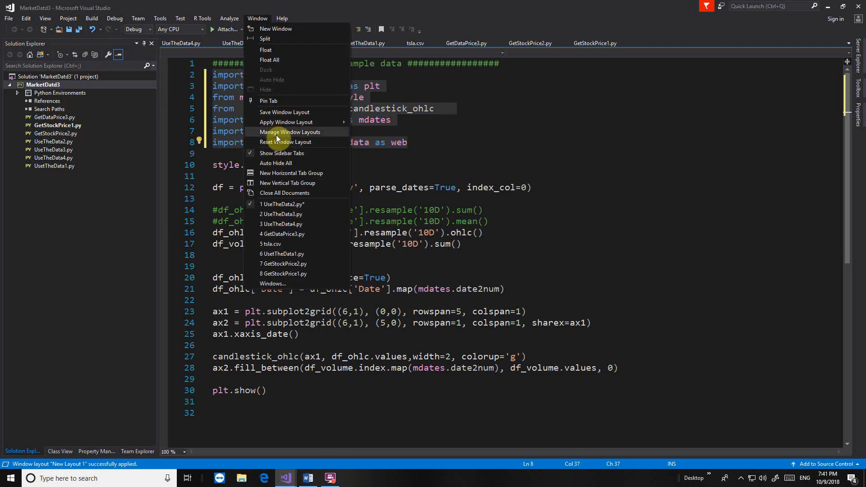
pyautogui.moveTo(286, 122)
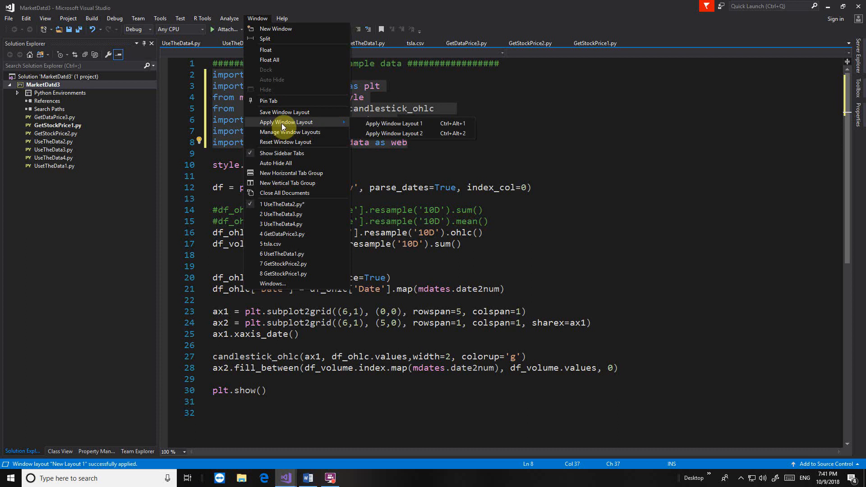
# Step: Save the current window arrangement as the layout New Layout 2
pyautogui.click(285, 112)
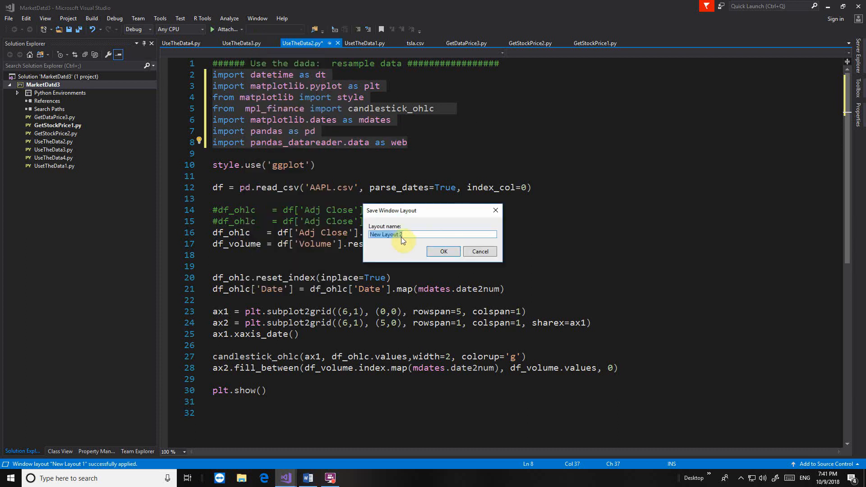
pyautogui.moveTo(592, 174)
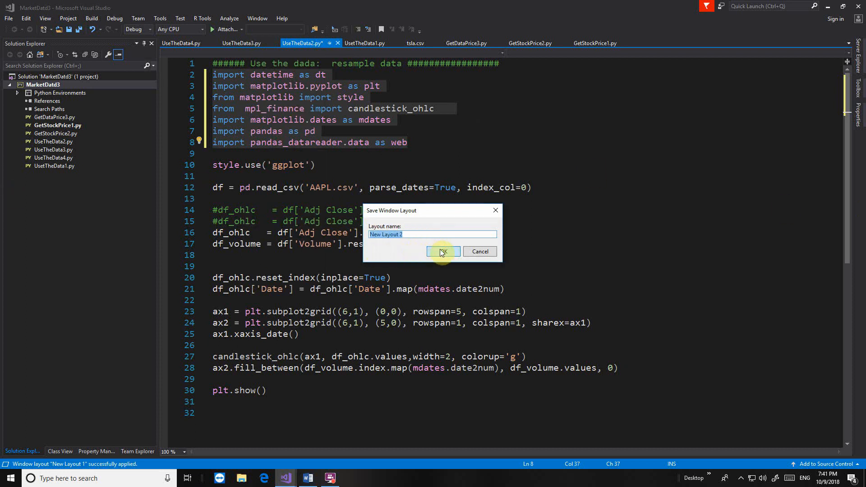
pyautogui.click(442, 251)
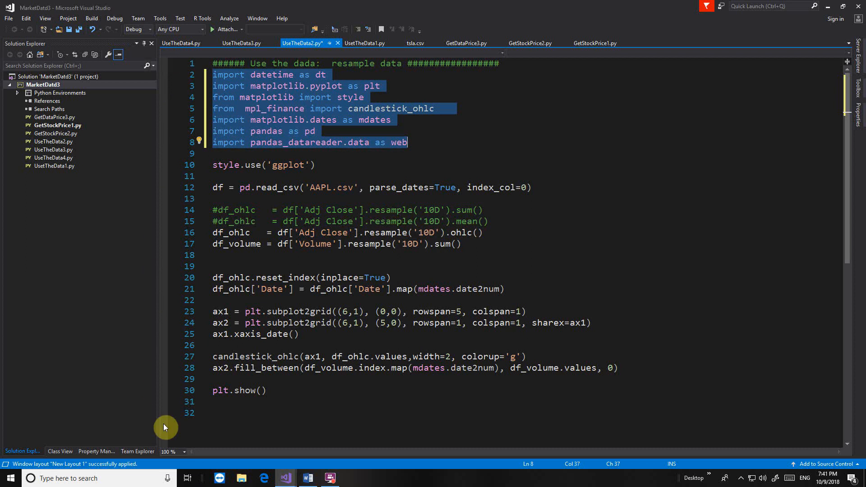
pyautogui.moveTo(131, 23)
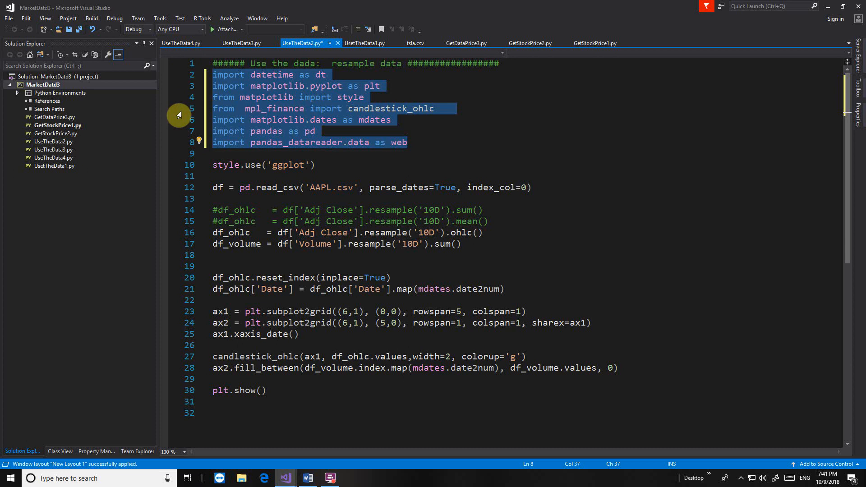
pyautogui.moveTo(288, 156)
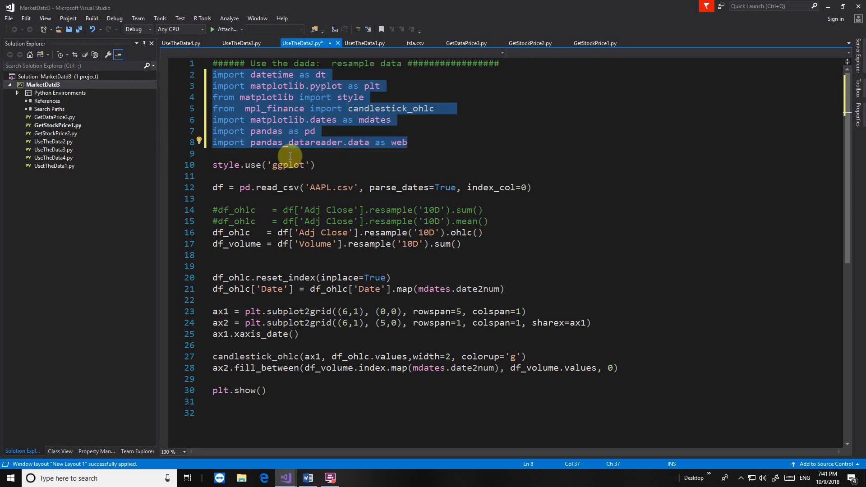
pyautogui.moveTo(115, 18)
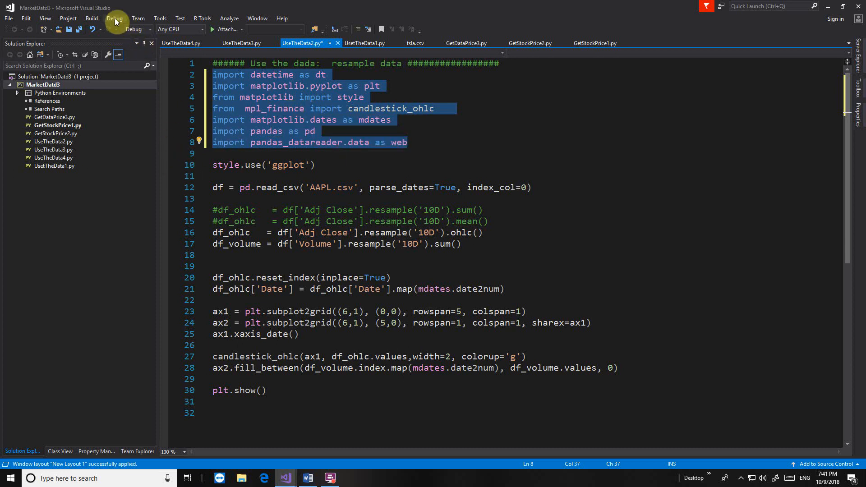
# Step: Show the Tools menu with its settings commands
pyautogui.click(159, 18)
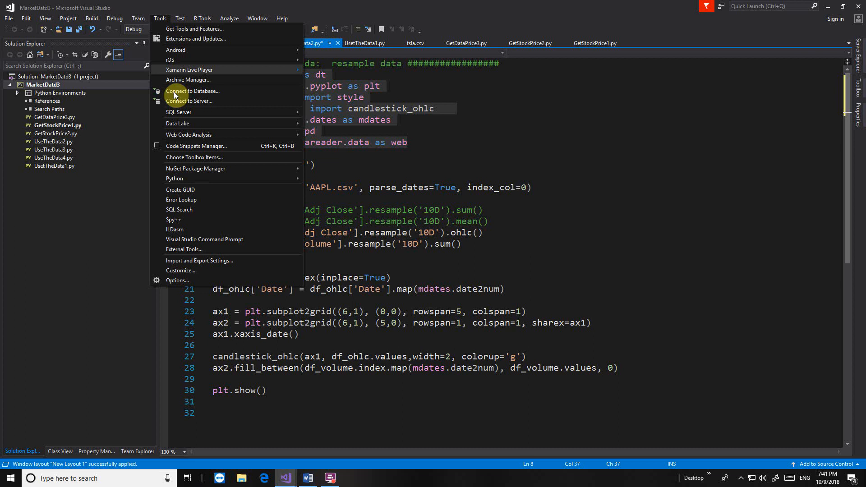
pyautogui.moveTo(180, 271)
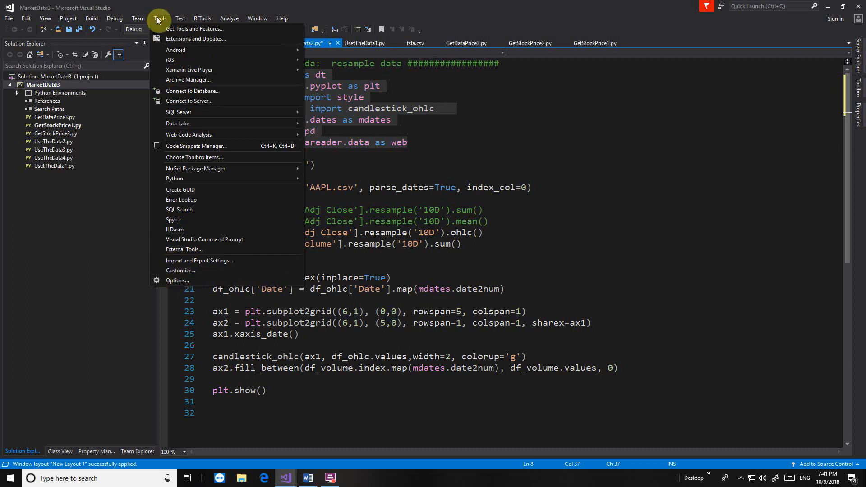
# Step: Reach the Python General page under Text Editor in the IDE Options
pyautogui.click(179, 280)
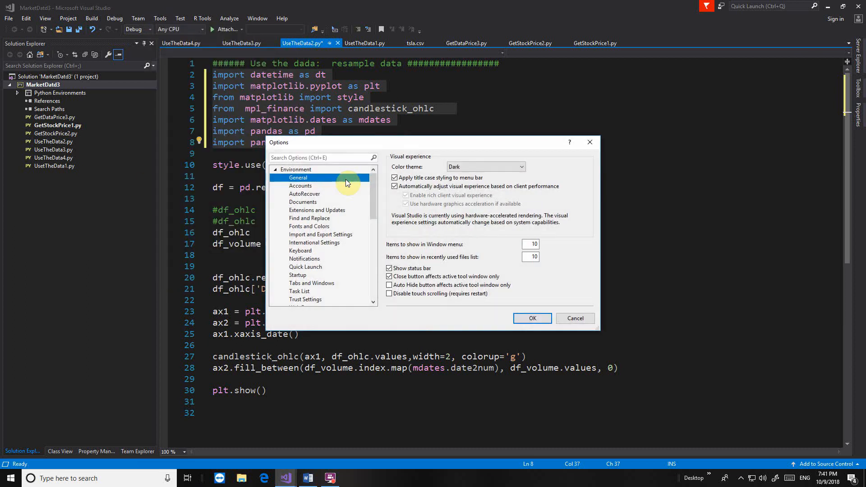
pyautogui.scroll(-3)
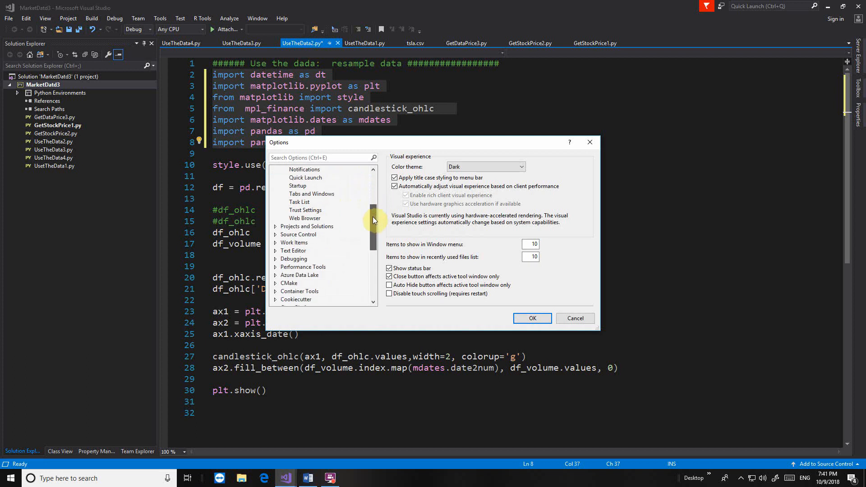
pyautogui.moveTo(373, 220); pyautogui.dragTo(373, 240)
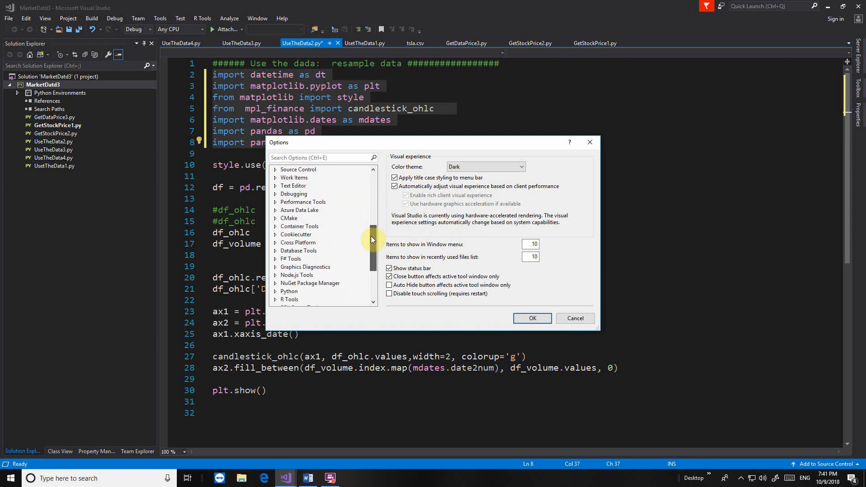
pyautogui.click(293, 210)
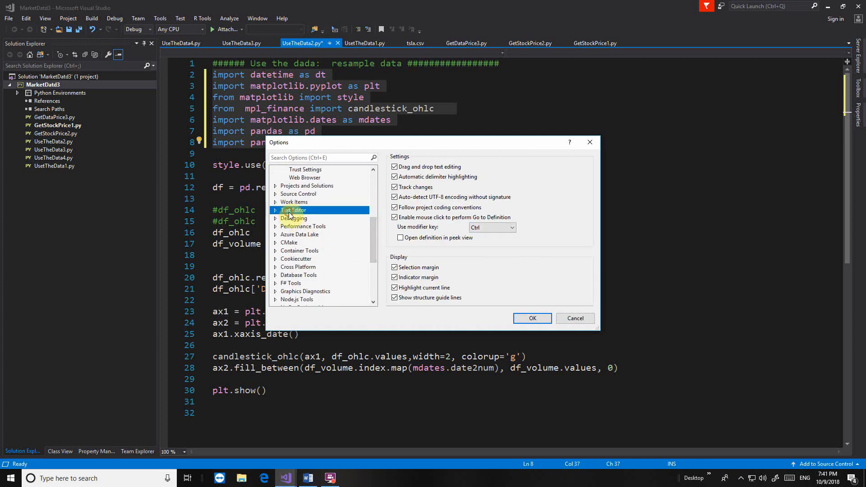
pyautogui.click(281, 210)
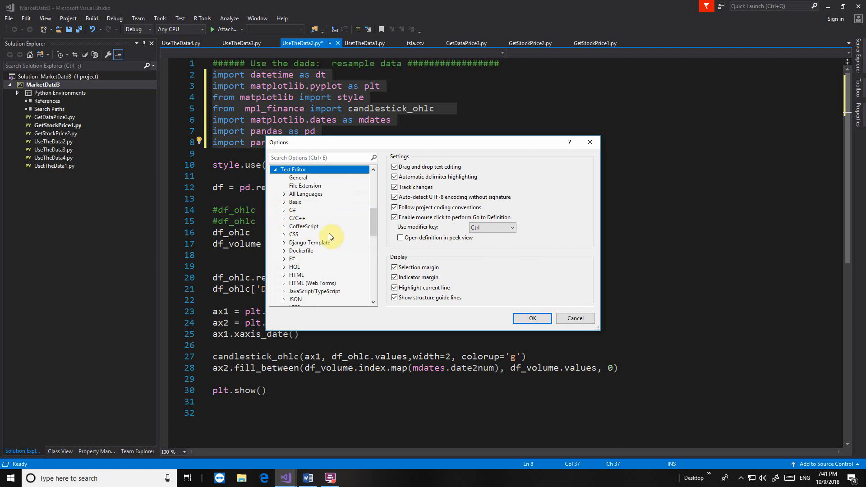
pyautogui.moveTo(303, 242)
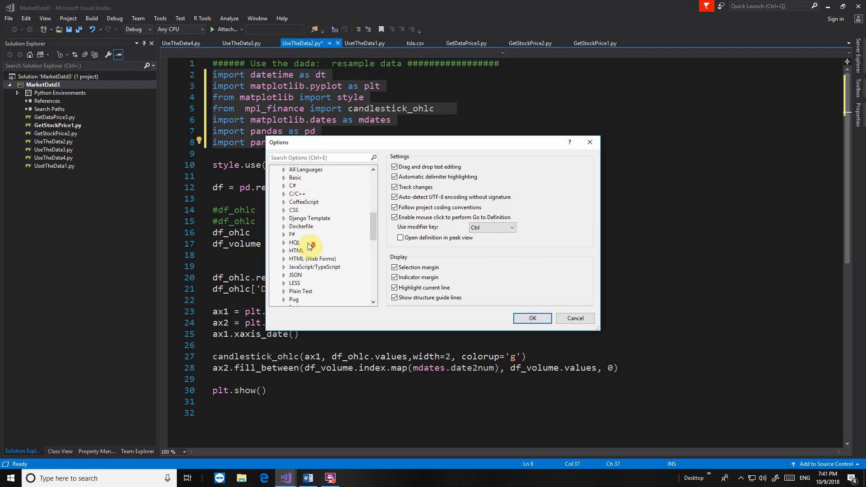
pyautogui.scroll(-3)
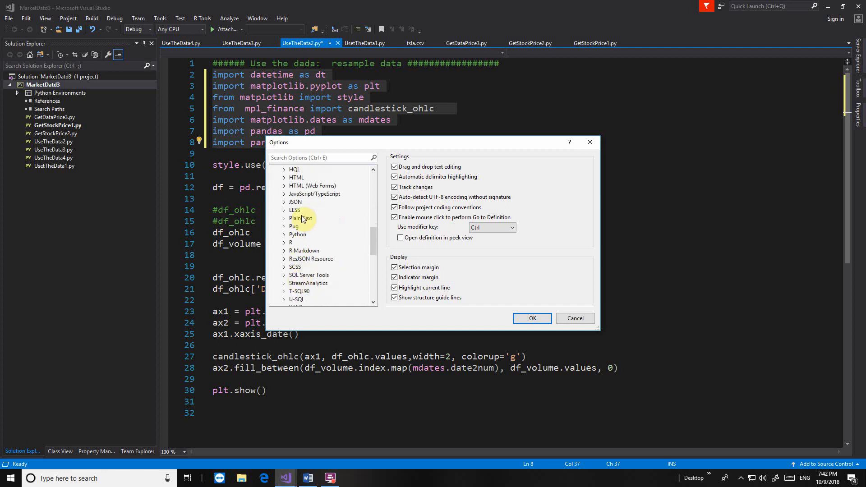
pyautogui.click(297, 234)
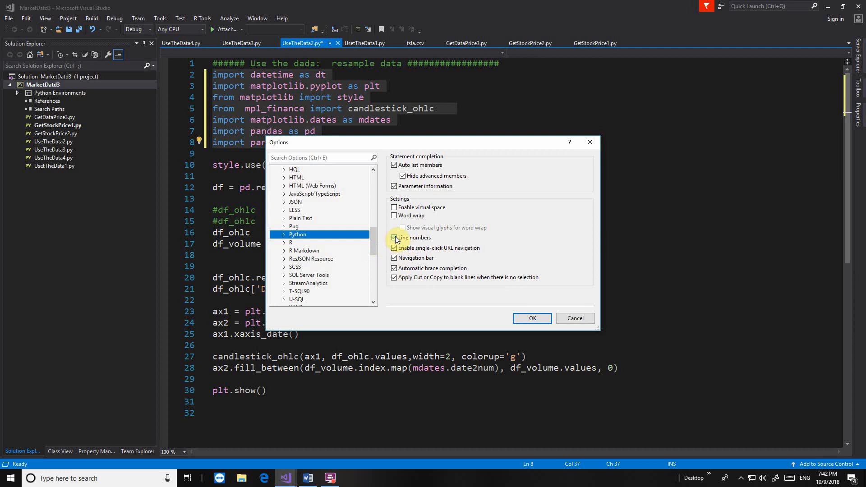
# Step: Toggle the Line numbers setting for Python off and back on, leaving it checked
pyautogui.click(395, 237)
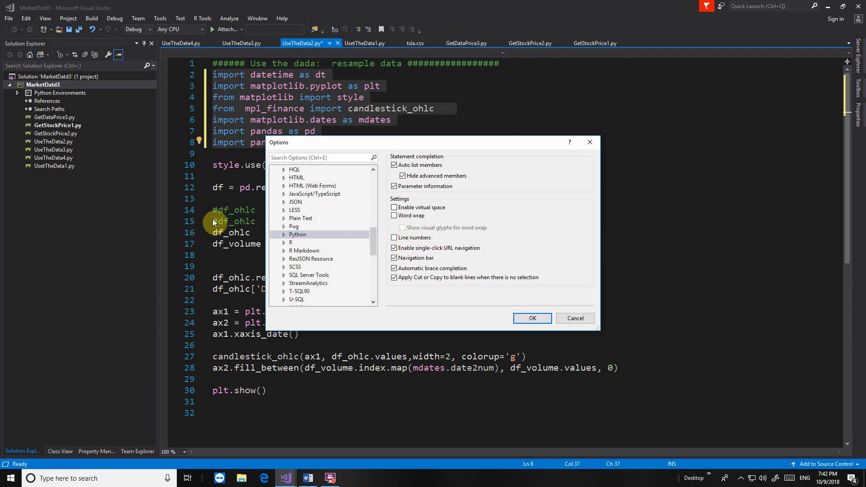
pyautogui.click(394, 237)
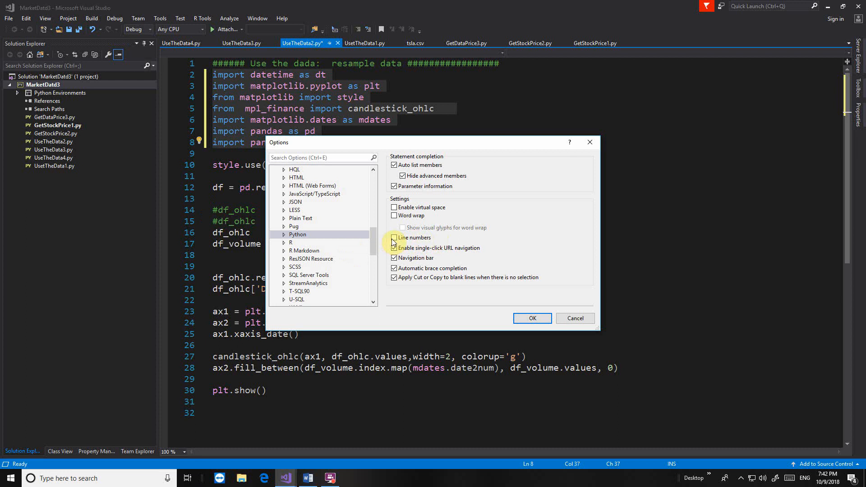
pyautogui.click(393, 237)
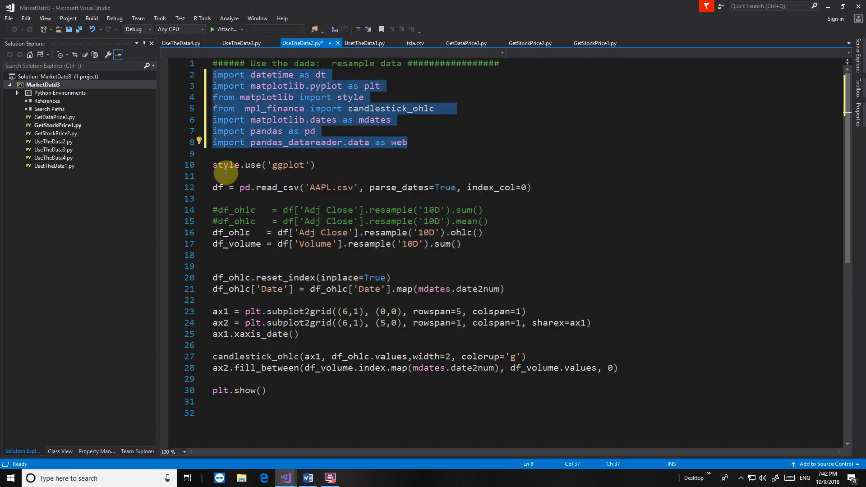
pyautogui.moveTo(166, 181)
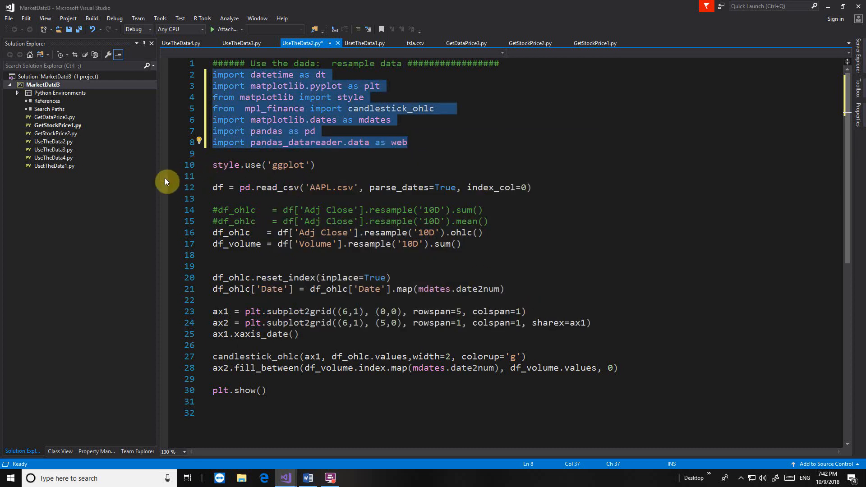
pyautogui.moveTo(265, 187)
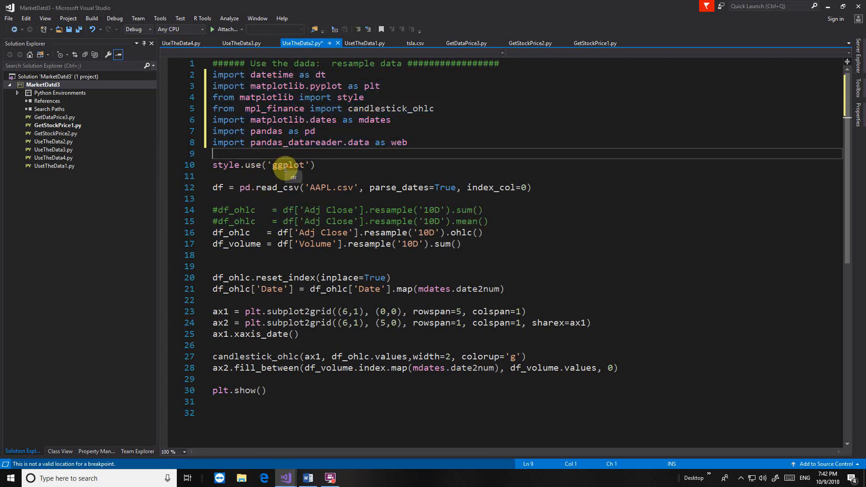
pyautogui.moveTo(302, 63)
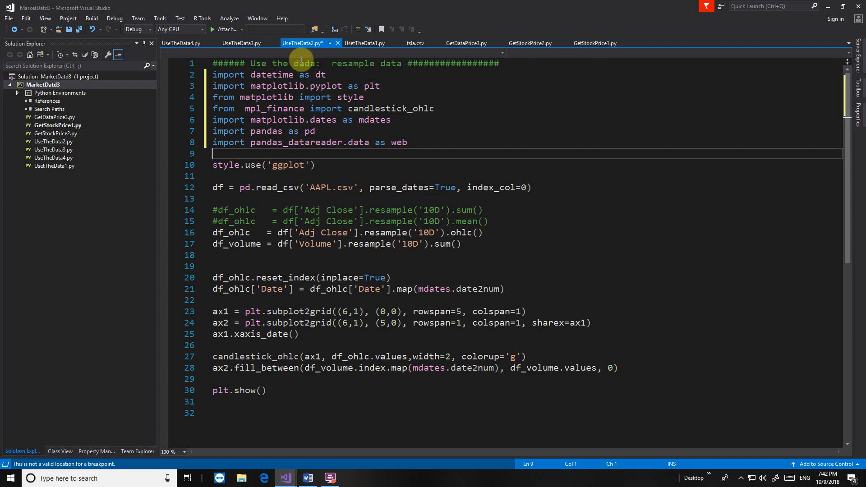
pyautogui.moveTo(283, 116)
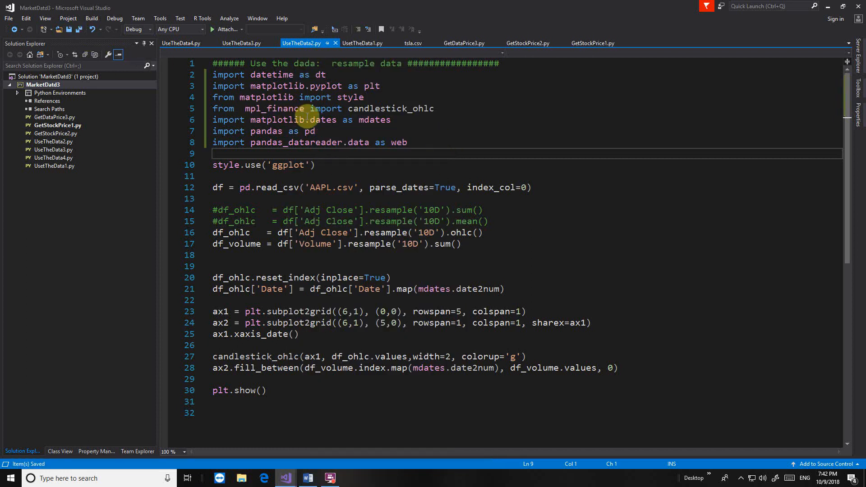
# Step: Run UseTheData2.py via Start without Debugging to produce the AAPL candlestick and volume chart
pyautogui.rightClick(276, 97)
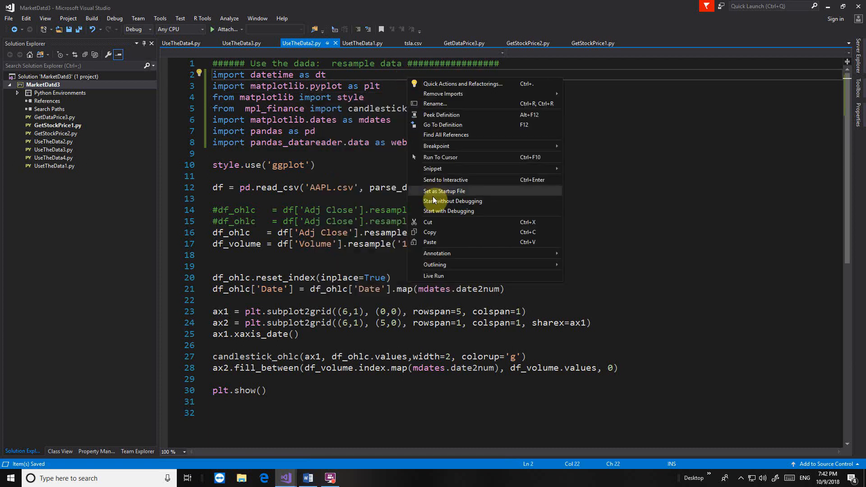
pyautogui.moveTo(453, 211)
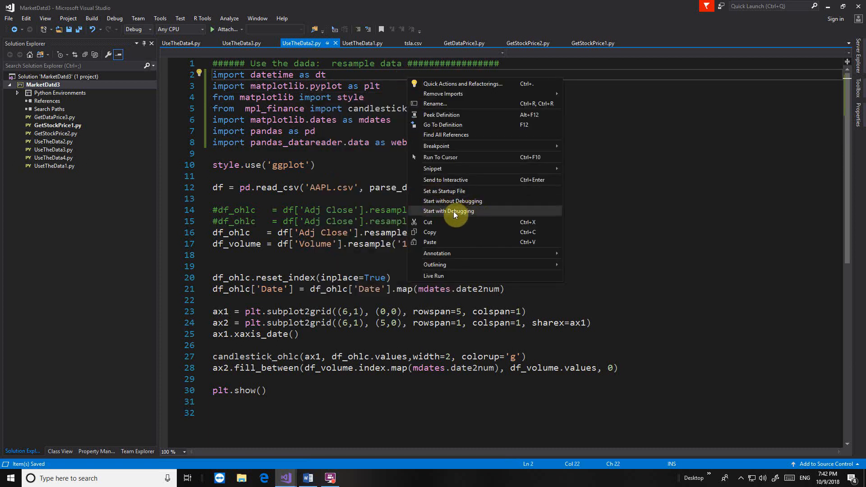
pyautogui.moveTo(463, 217)
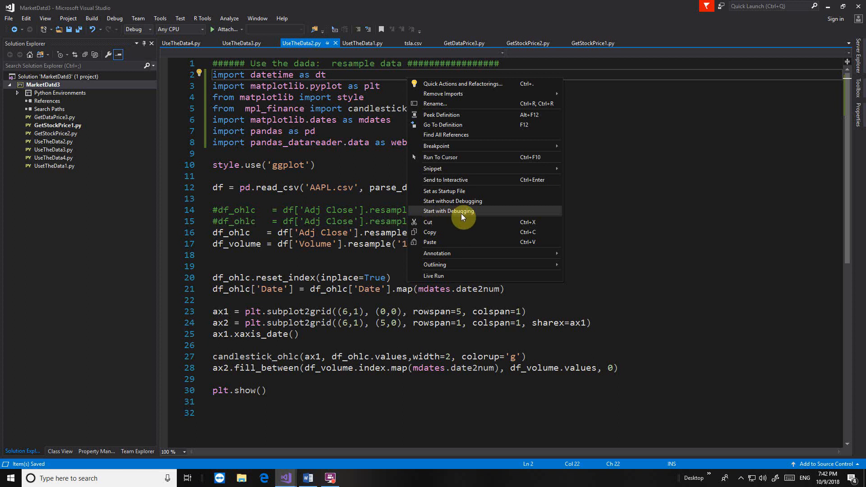
pyautogui.moveTo(452, 200)
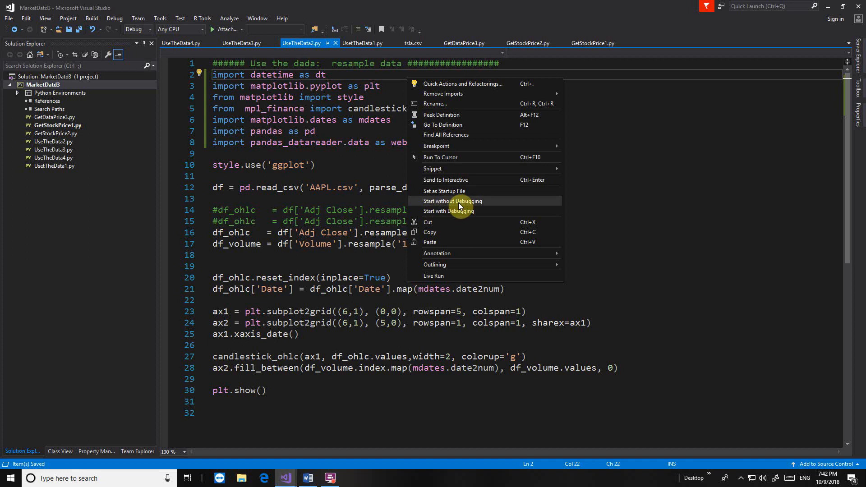
pyautogui.click(452, 201)
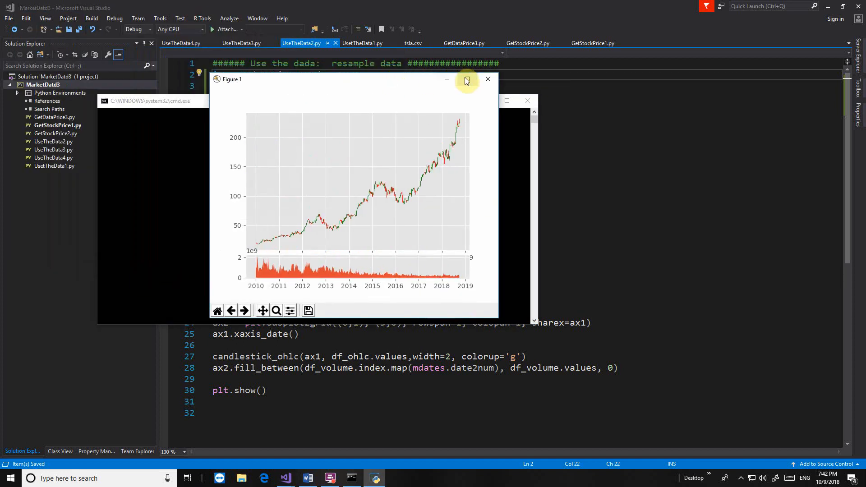
# Step: Maximize Figure 1 and zoom the AAPL chart into the 2015–2017 price range
pyautogui.click(466, 79)
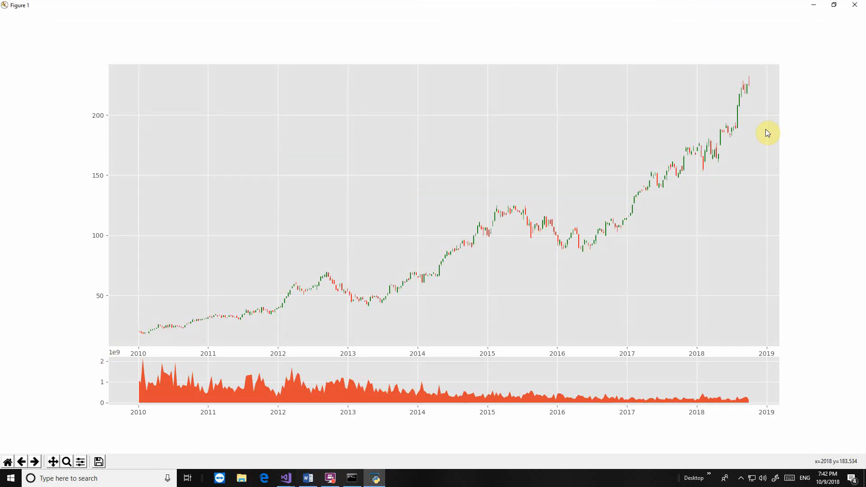
pyautogui.moveTo(852, 23)
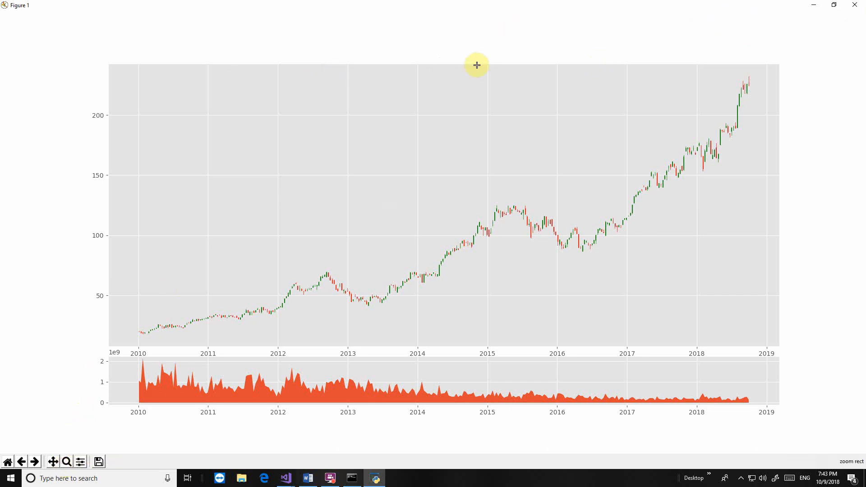
pyautogui.moveTo(475, 65); pyautogui.dragTo(672, 336)
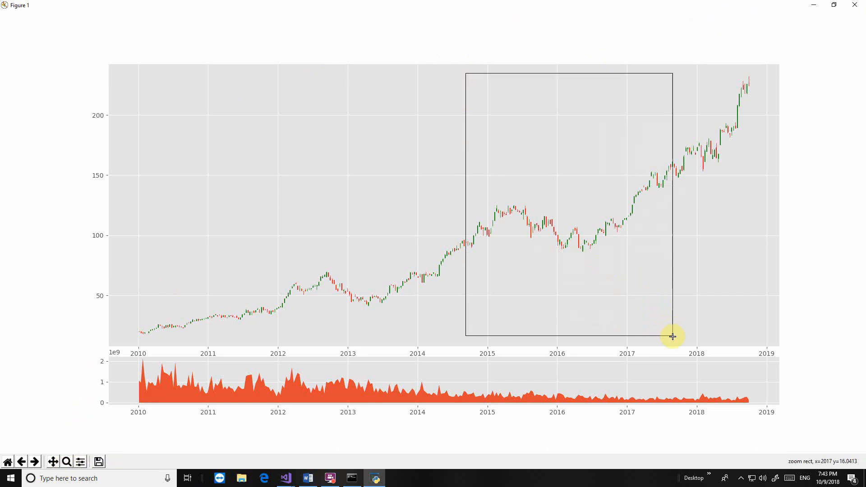
pyautogui.moveTo(466, 72); pyautogui.dragTo(672, 336)
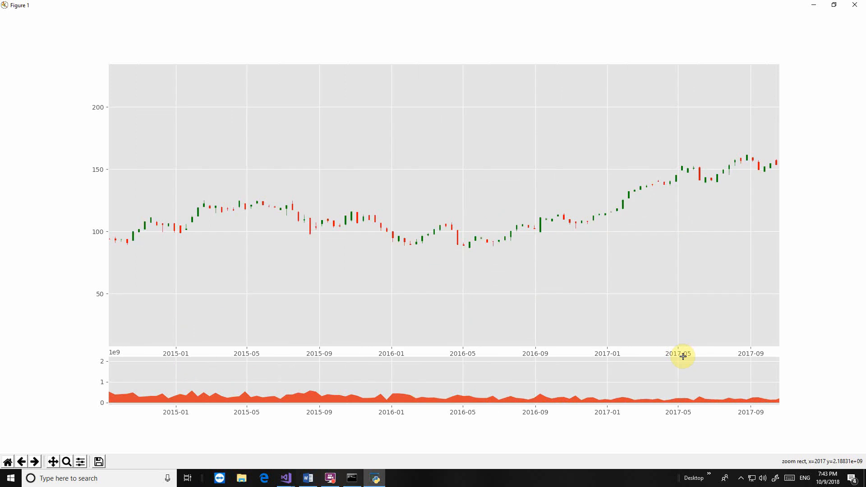
pyautogui.moveTo(7, 461)
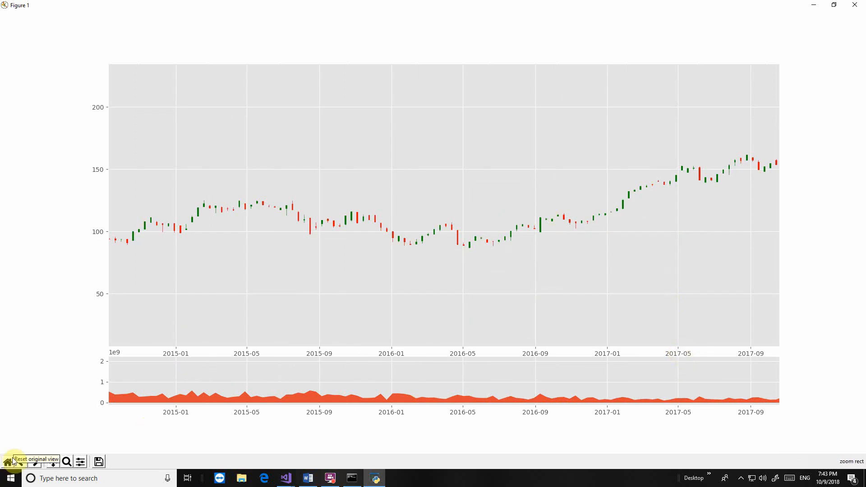
# Step: Restore the full chart view with Home, then close the script's console window
pyautogui.click(7, 460)
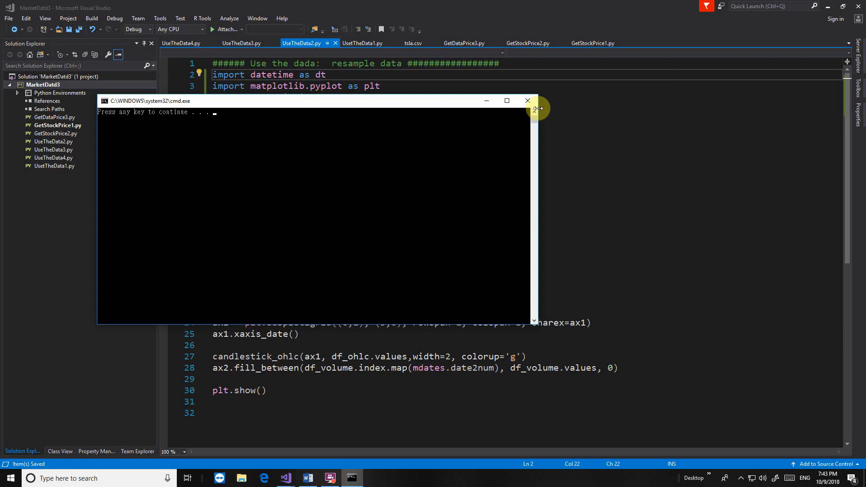
pyautogui.click(525, 100)
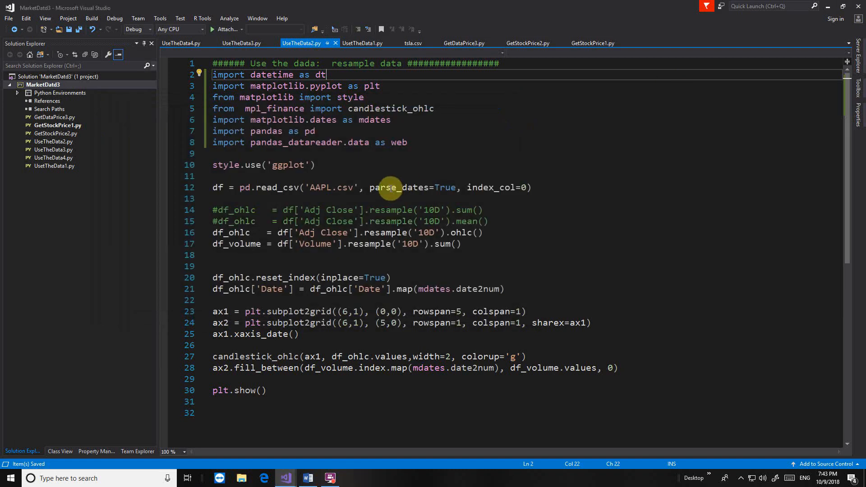